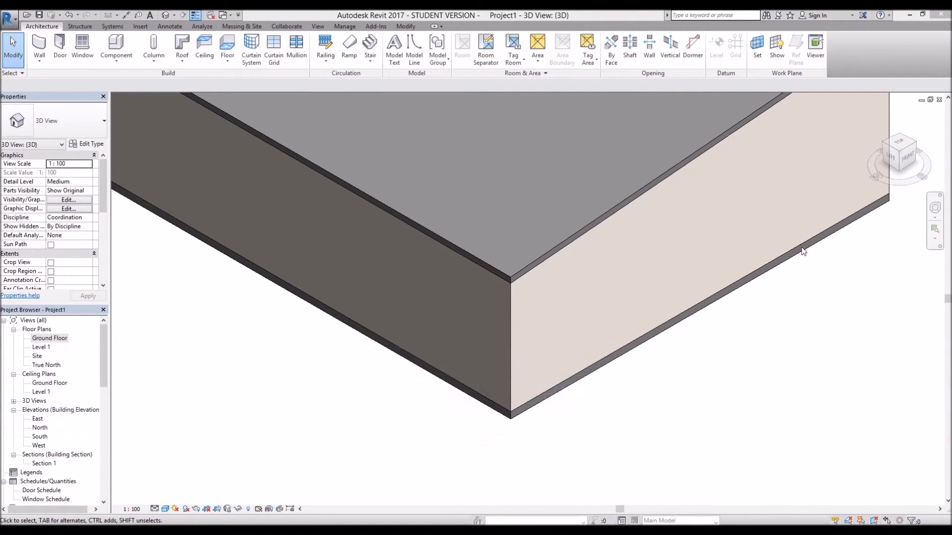
{"action": "mouse_move", "coordinate": [664, 309]}
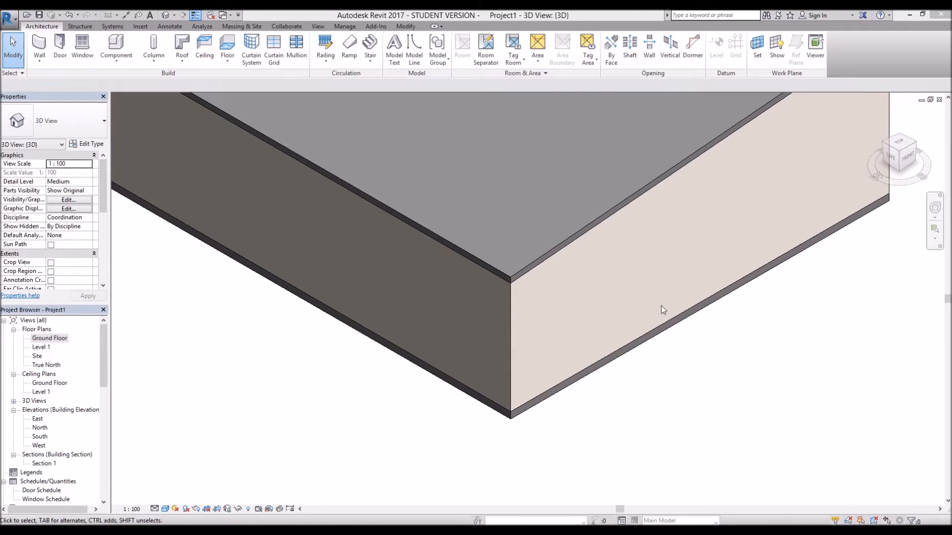
{"action": "mouse_move", "coordinate": [389, 298]}
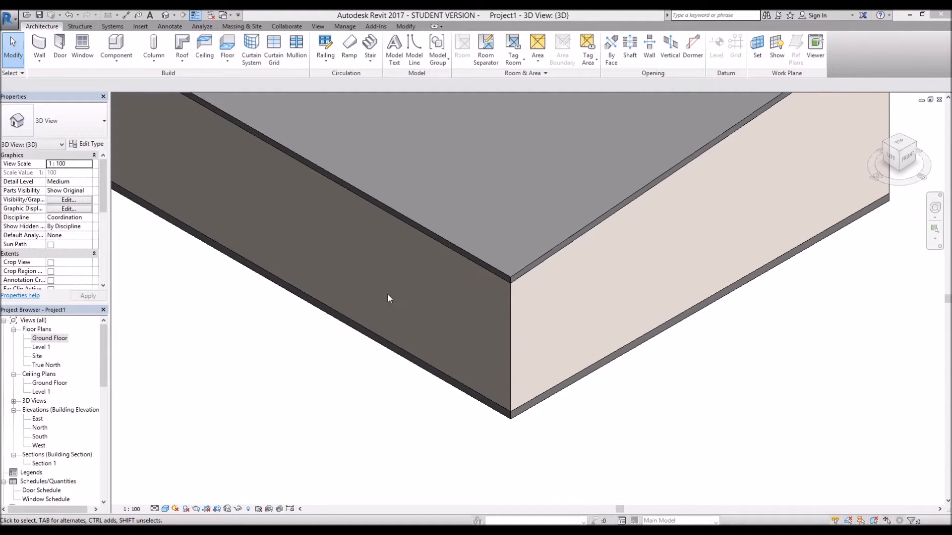
Show the Ground Floor plan zoomed to fit the full rectangle of walls
{"action": "double_click", "coordinate": [50, 338]}
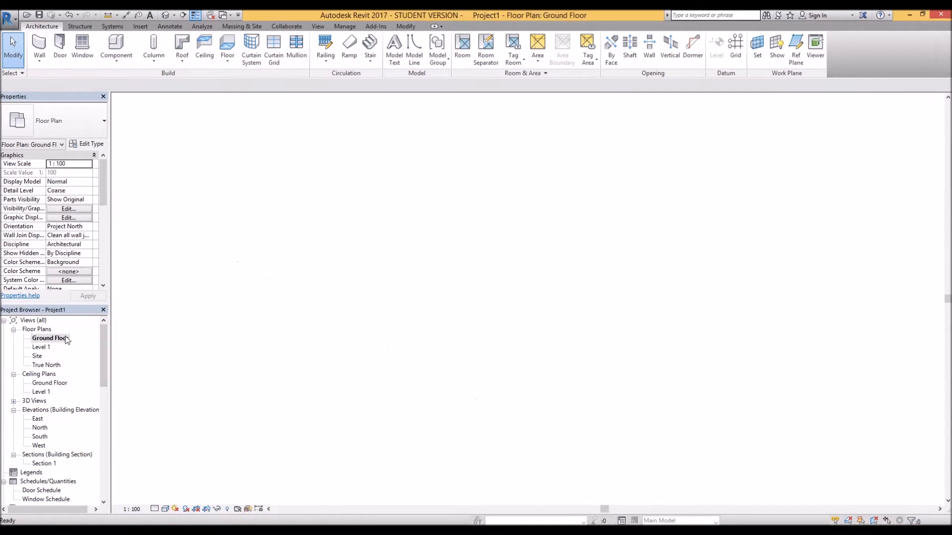
{"action": "double_click", "coordinate": [50, 338]}
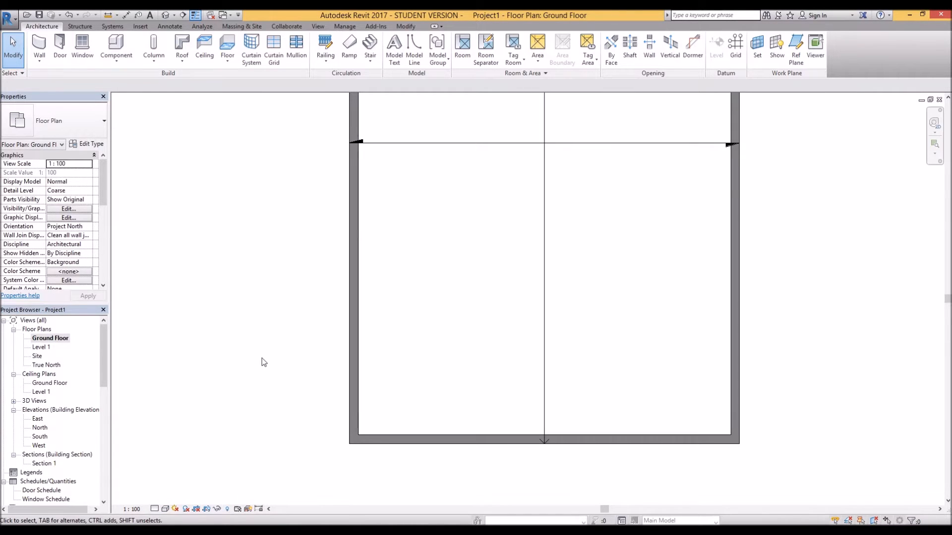
{"action": "mouse_move", "coordinate": [138, 99]}
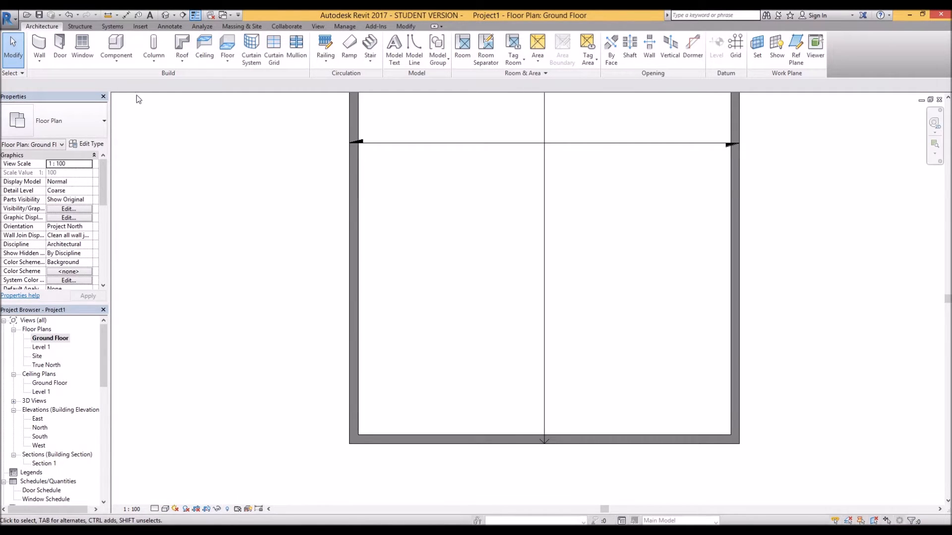
{"action": "mouse_move", "coordinate": [82, 48]}
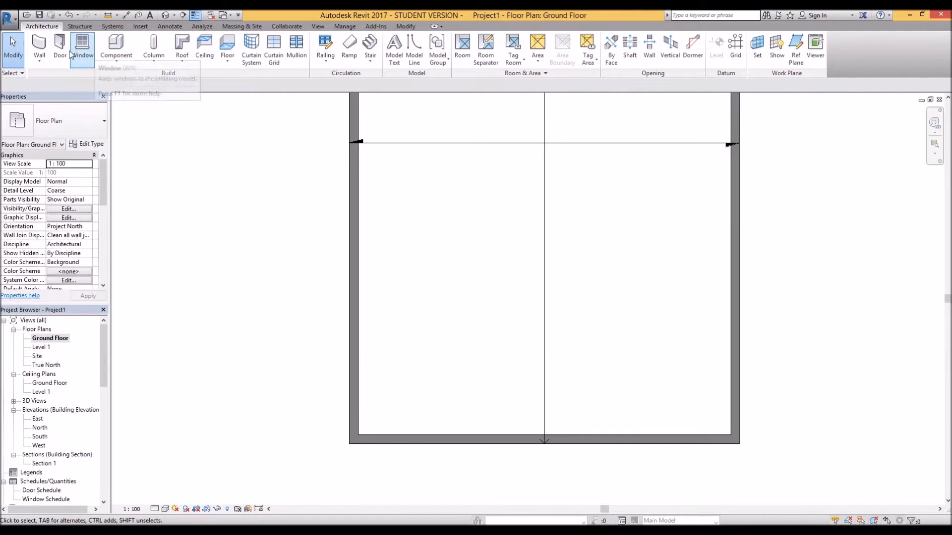
Start the Door tool with the M_Single-Flush 0915 x 2134mm type selected
{"action": "left_click", "coordinate": [60, 48]}
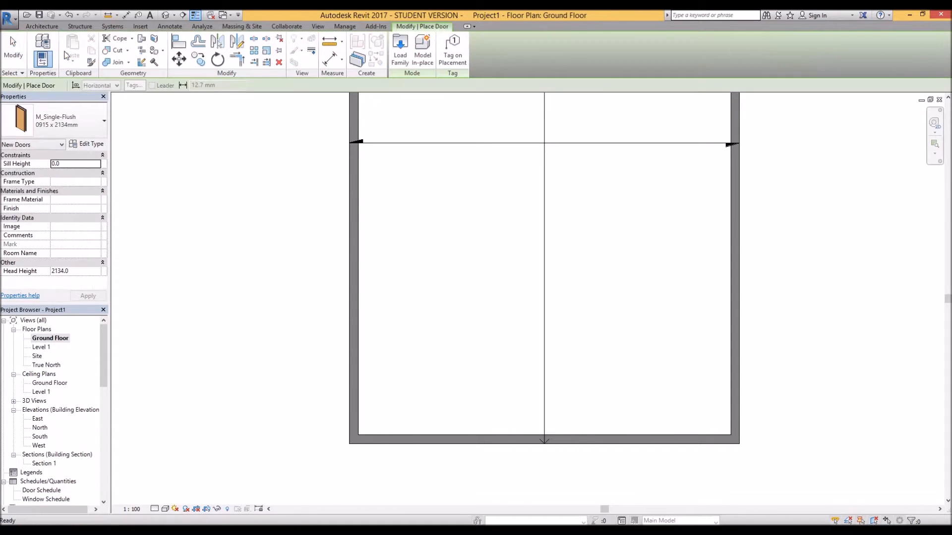
{"action": "mouse_move", "coordinate": [63, 128]}
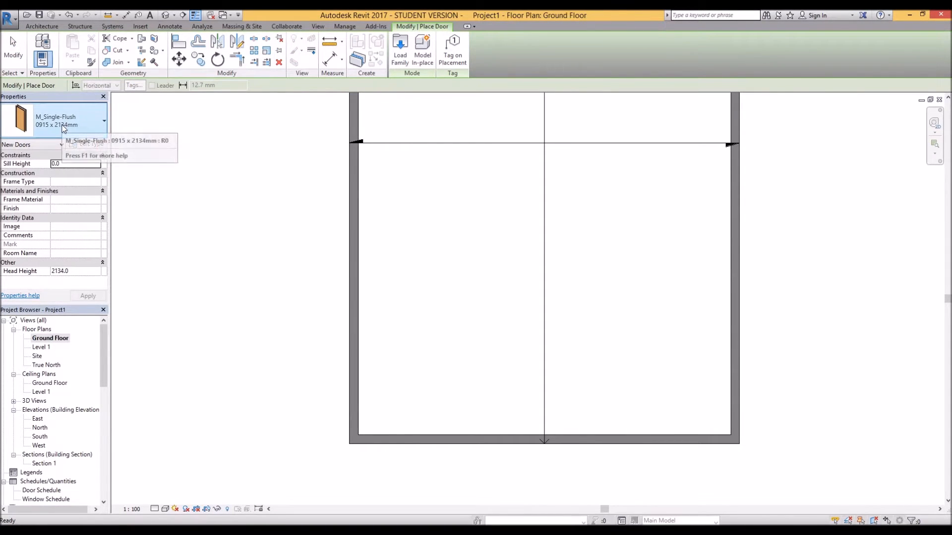
{"action": "left_click", "coordinate": [102, 121]}
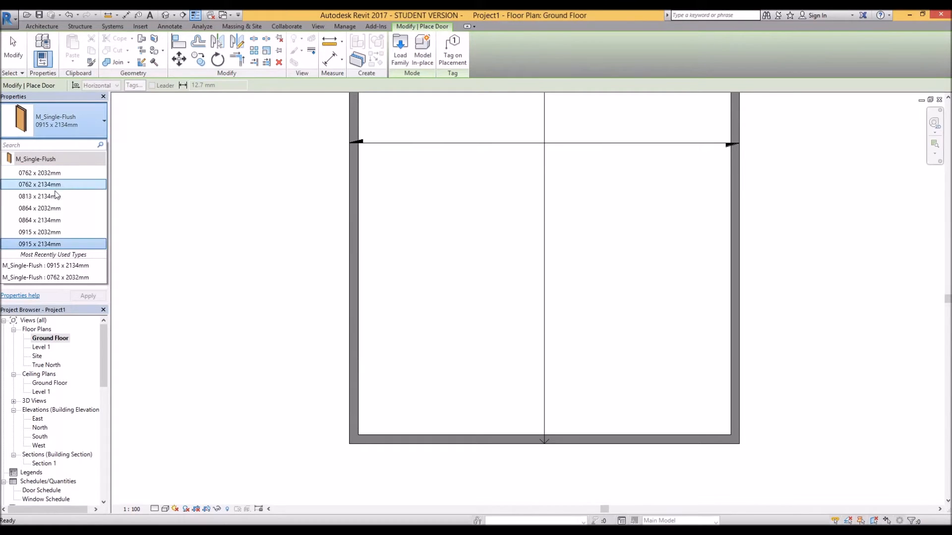
{"action": "left_click", "coordinate": [39, 232]}
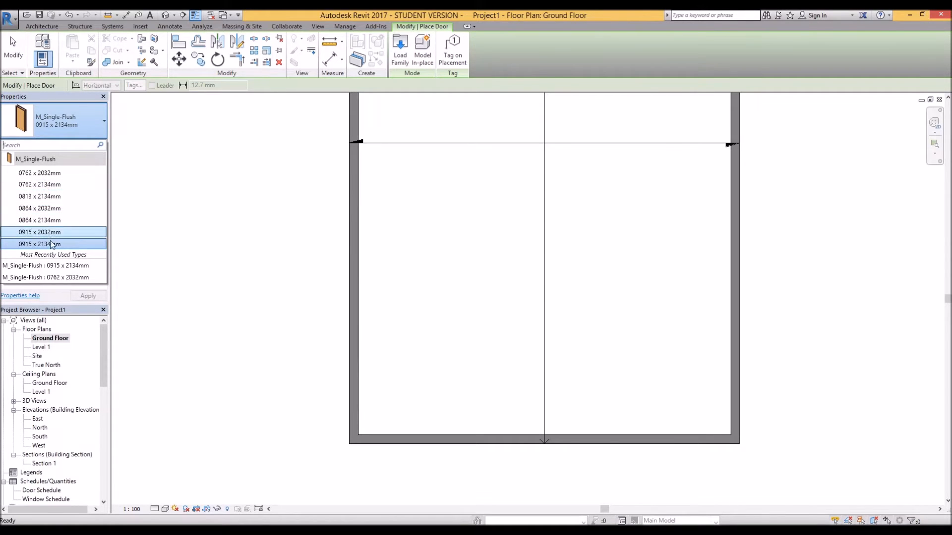
{"action": "left_click", "coordinate": [40, 244]}
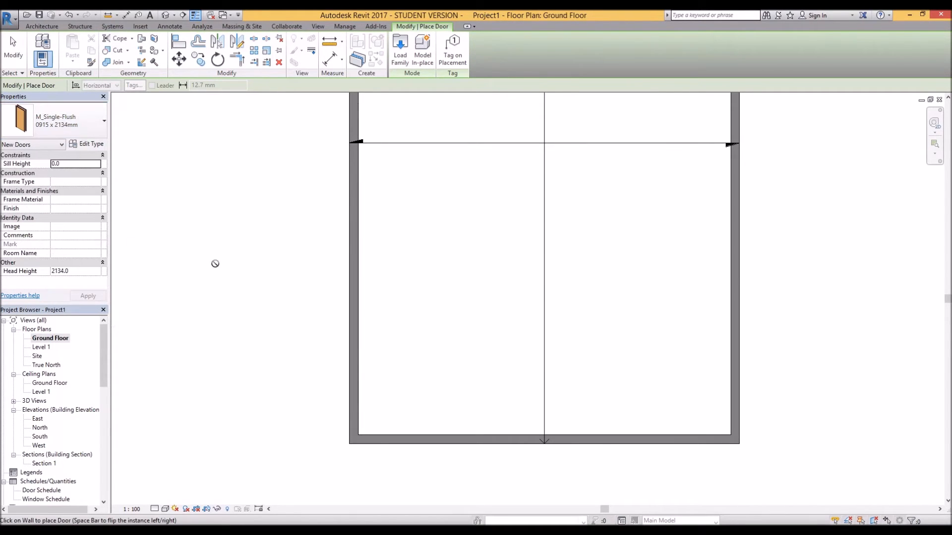
{"action": "mouse_move", "coordinate": [299, 316]}
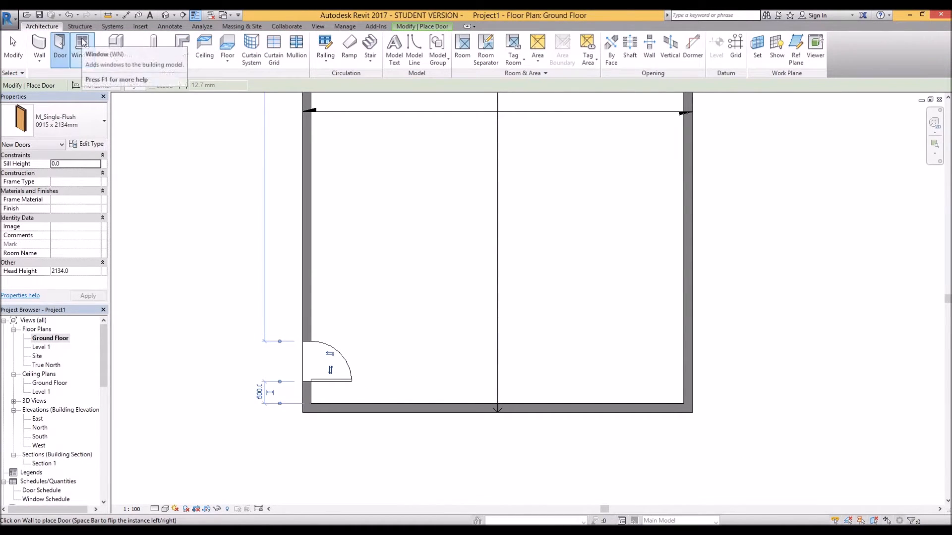
Start the Window tool with the M_Fixed 0915 x 1830mm type selected
{"action": "left_click", "coordinate": [78, 45]}
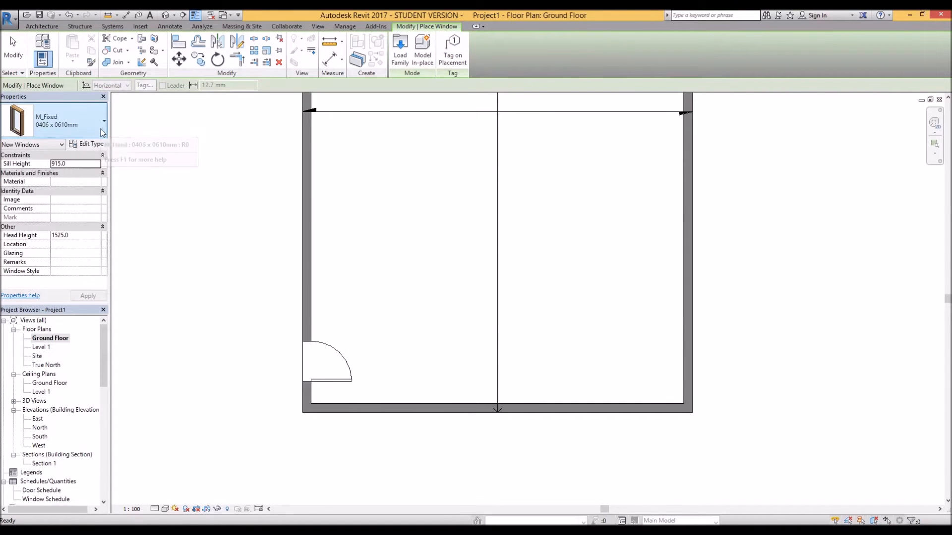
{"action": "left_click", "coordinate": [103, 120]}
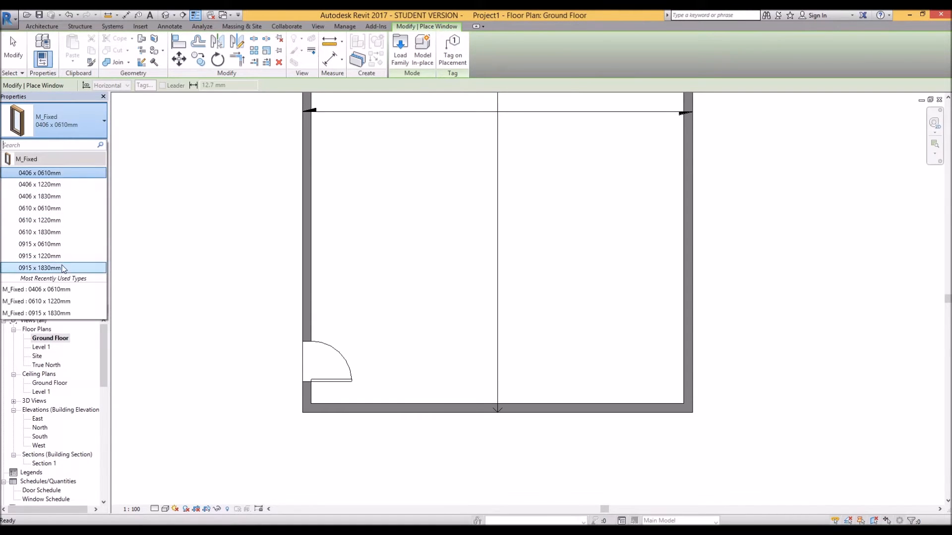
{"action": "left_click", "coordinate": [40, 268]}
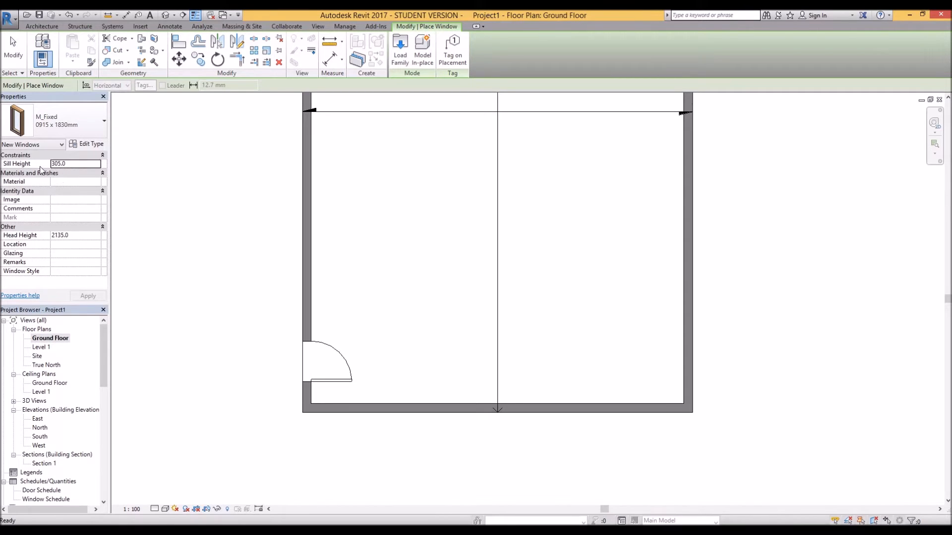
{"action": "mouse_move", "coordinate": [46, 166]}
{"action": "type", "text": "500"}
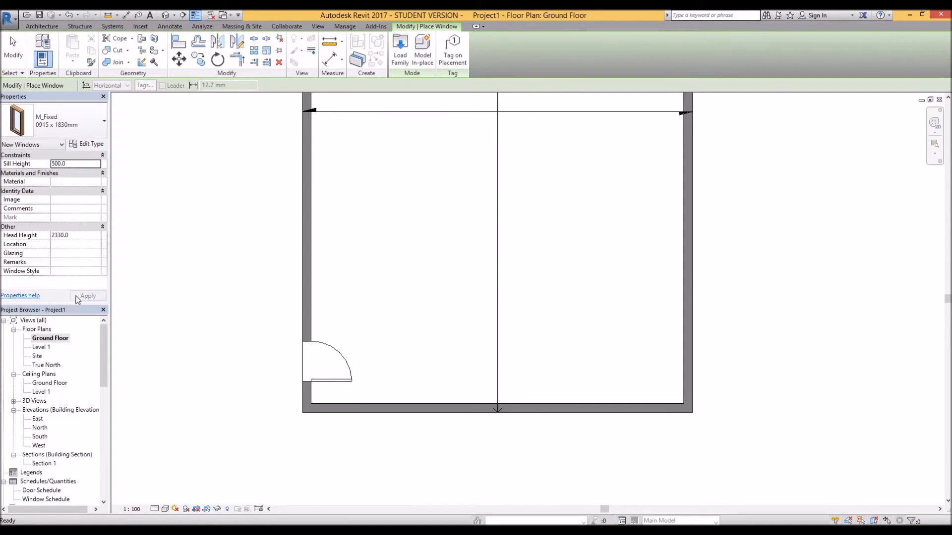
{"action": "mouse_move", "coordinate": [44, 236]}
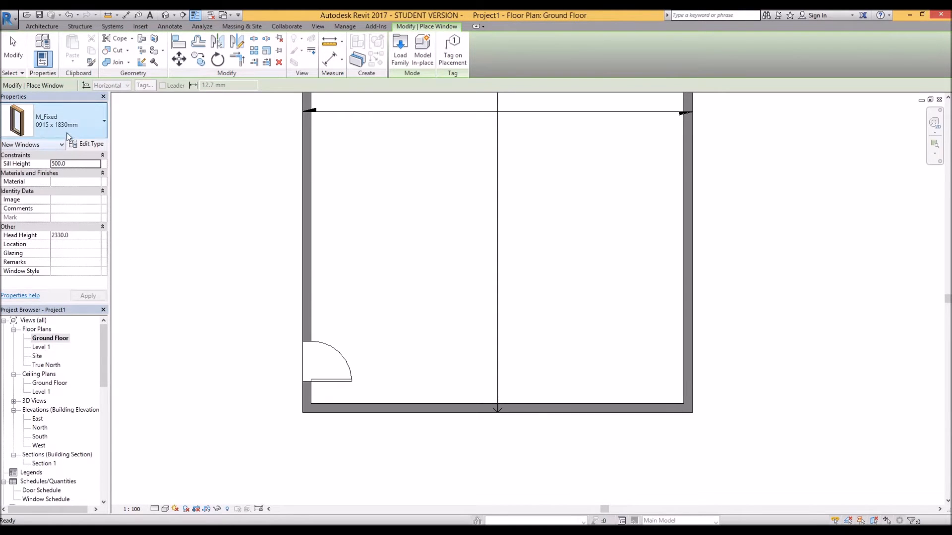
{"action": "mouse_move", "coordinate": [418, 408]}
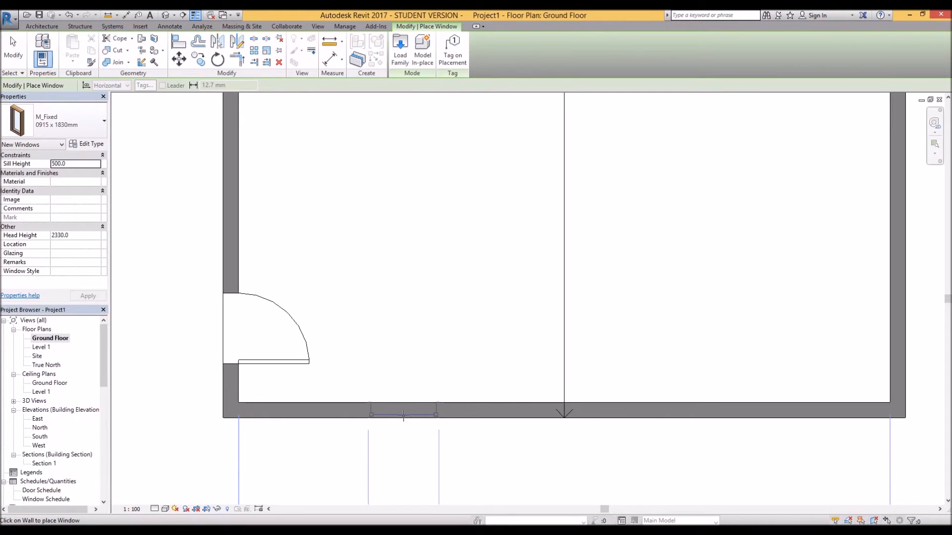
Place the fixed window on the bottom wall beside the door
{"action": "left_click", "coordinate": [403, 413]}
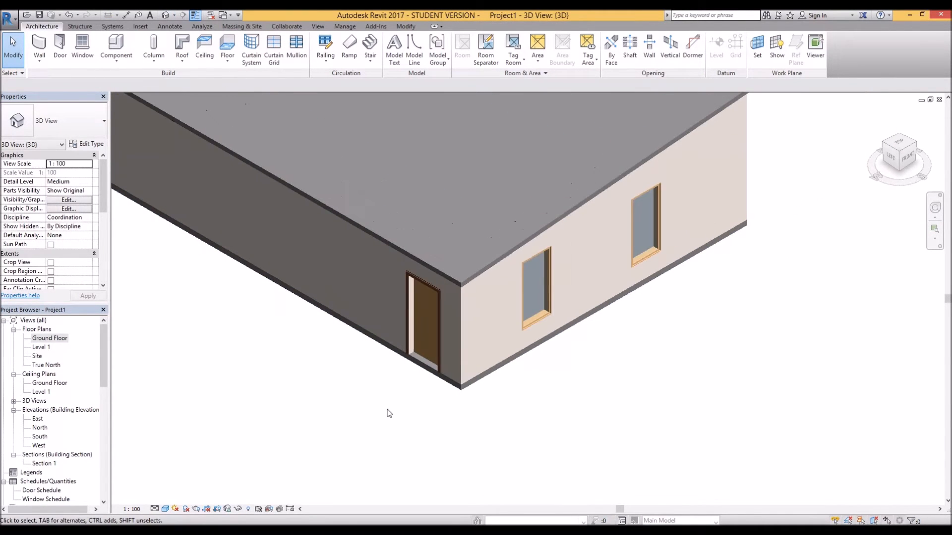
Duplicate the selected door's type as 0915 x 2134mm 2 in Type Properties
{"action": "left_click", "coordinate": [423, 316]}
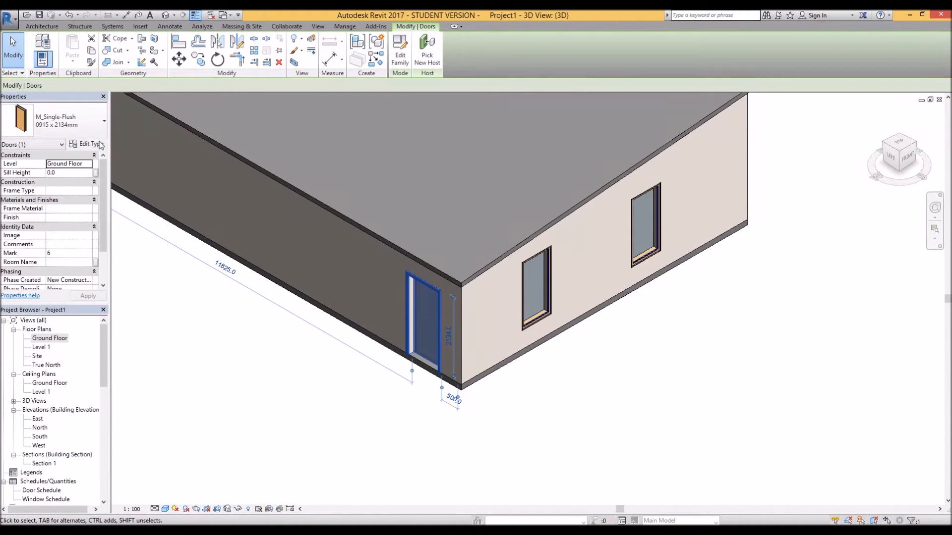
{"action": "left_click", "coordinate": [90, 143]}
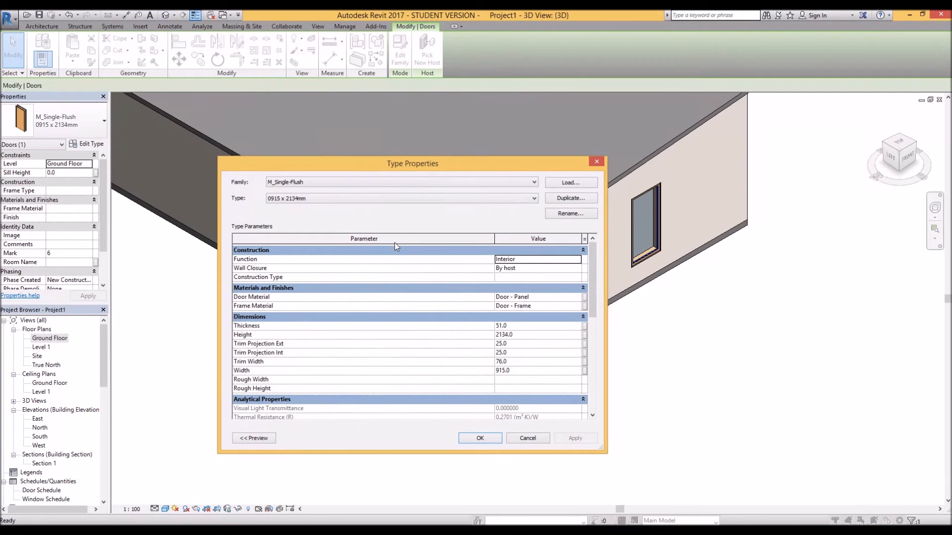
{"action": "left_click", "coordinate": [569, 198]}
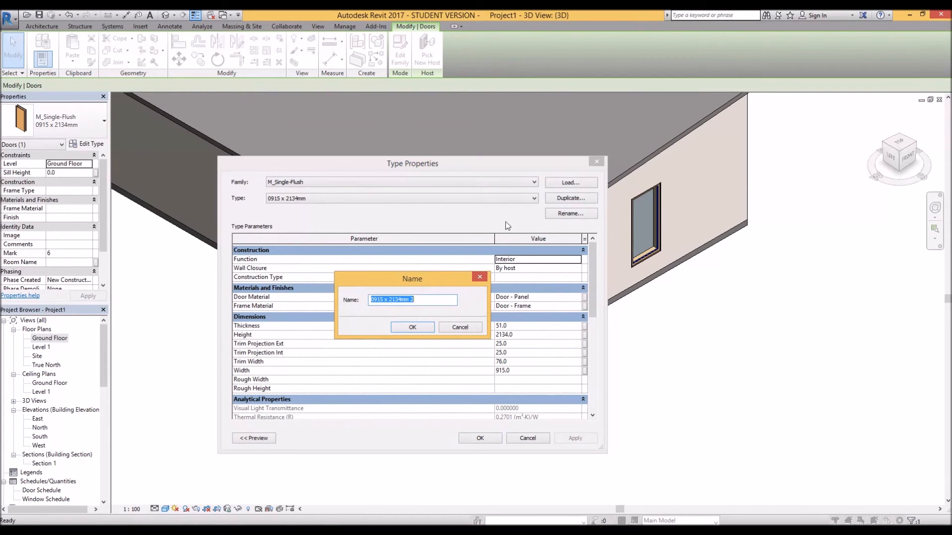
{"action": "left_click", "coordinate": [369, 302]}
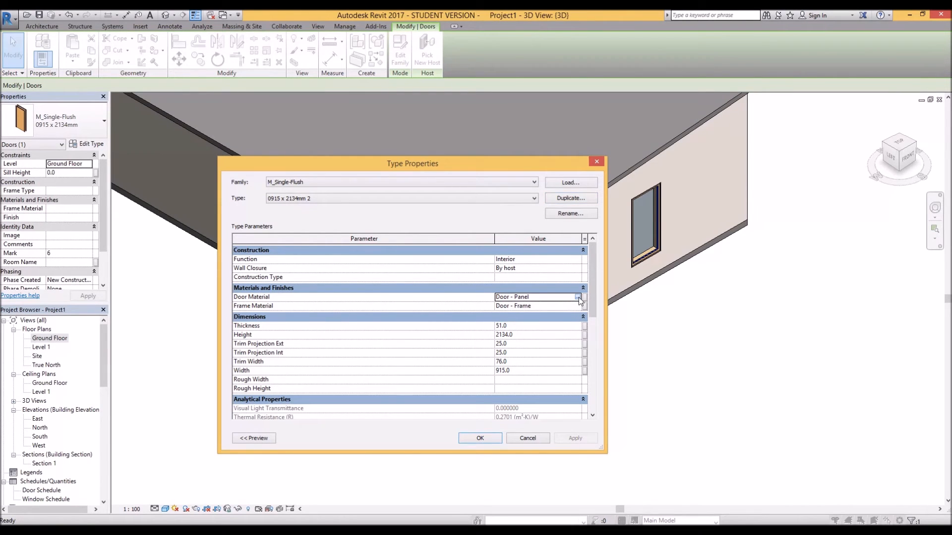
Set the door panel material to Steel, Chrome Plated in the Material Browser
{"action": "left_click", "coordinate": [578, 296]}
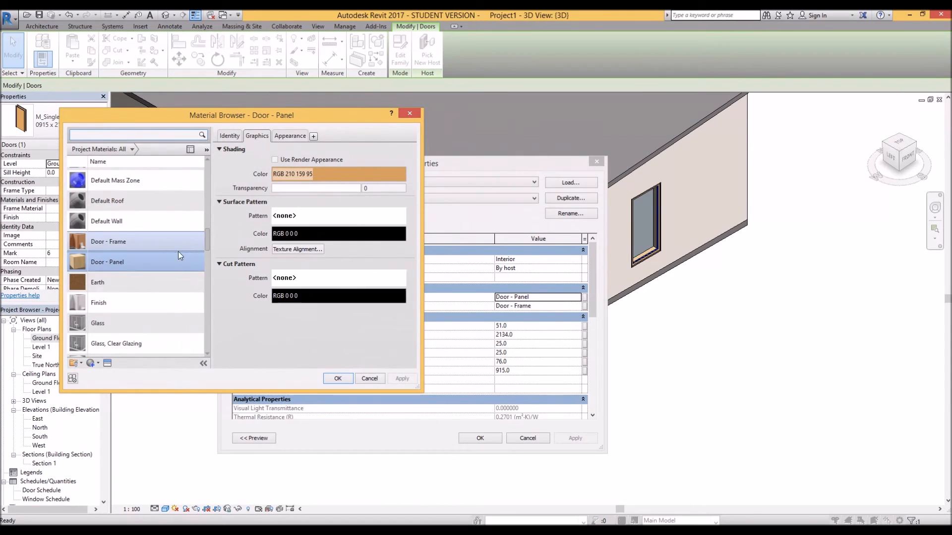
{"action": "scroll", "scroll_direction": "up", "scroll_amount": 3}
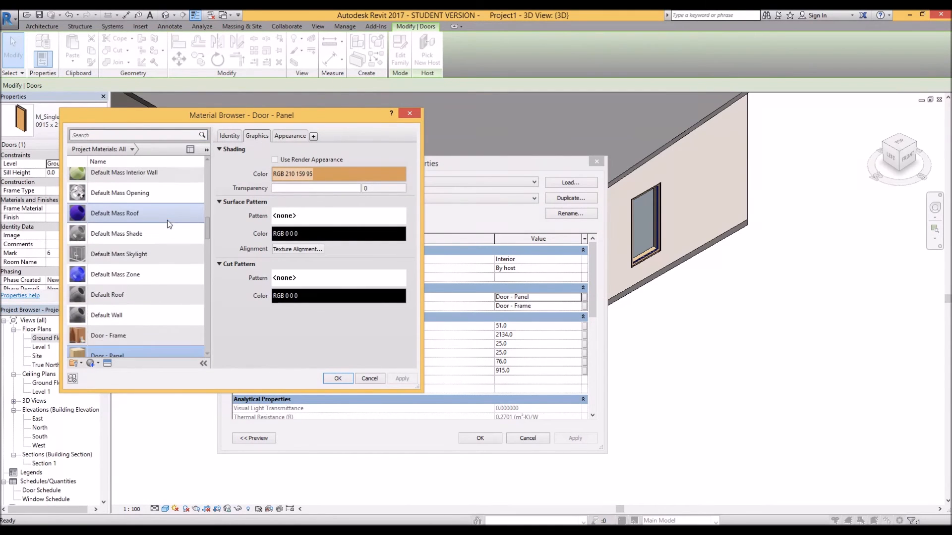
{"action": "scroll", "scroll_direction": "down", "scroll_amount": 3}
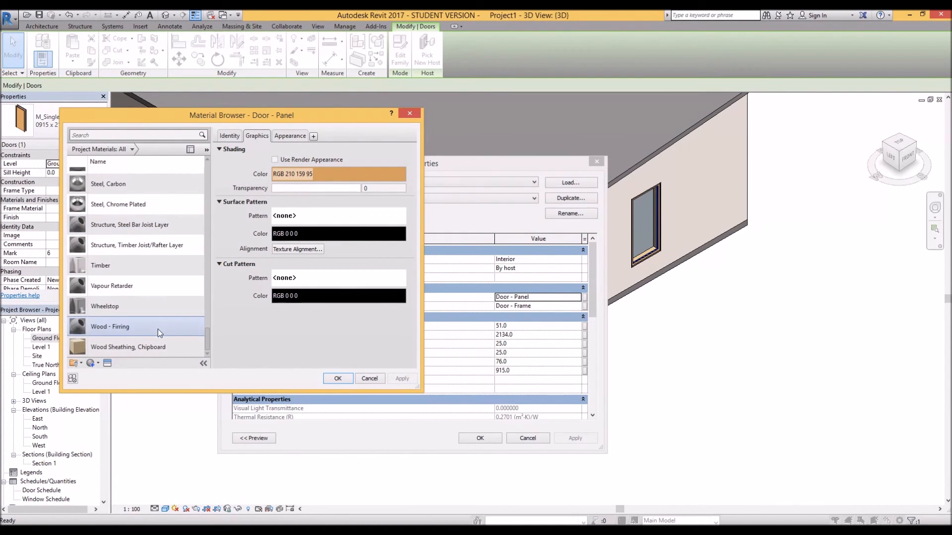
{"action": "left_click", "coordinate": [118, 204]}
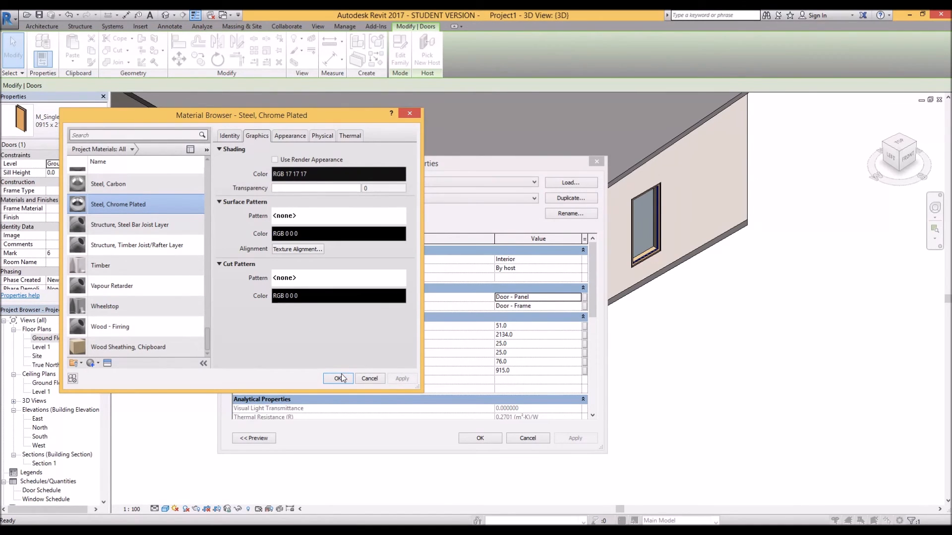
{"action": "left_click", "coordinate": [339, 378]}
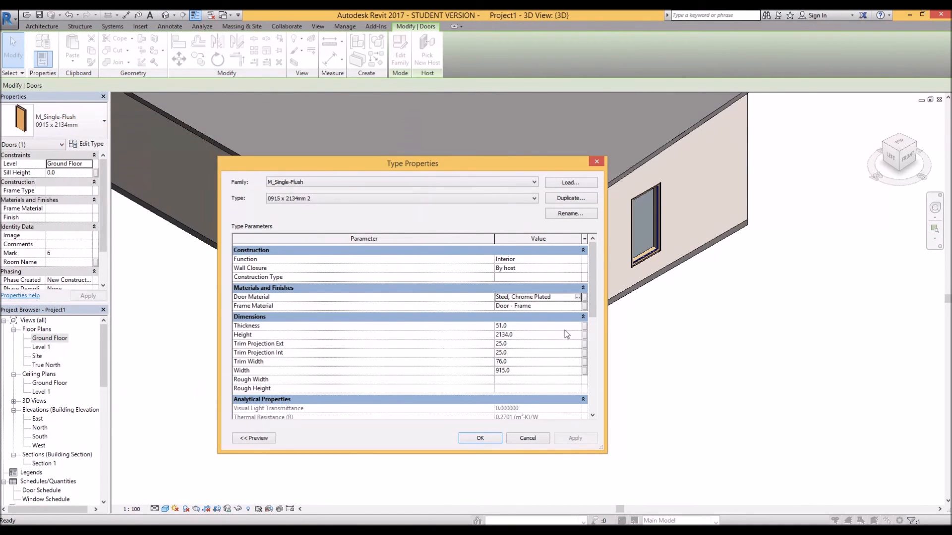
{"action": "mouse_move", "coordinate": [563, 309]}
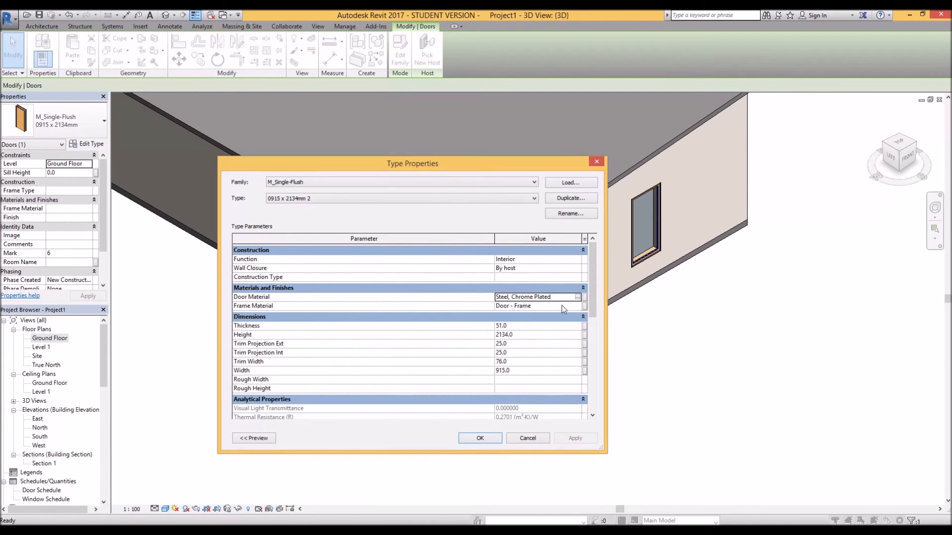
Set the frame material to Cherry and apply the door type changes to the model
{"action": "left_click", "coordinate": [577, 306]}
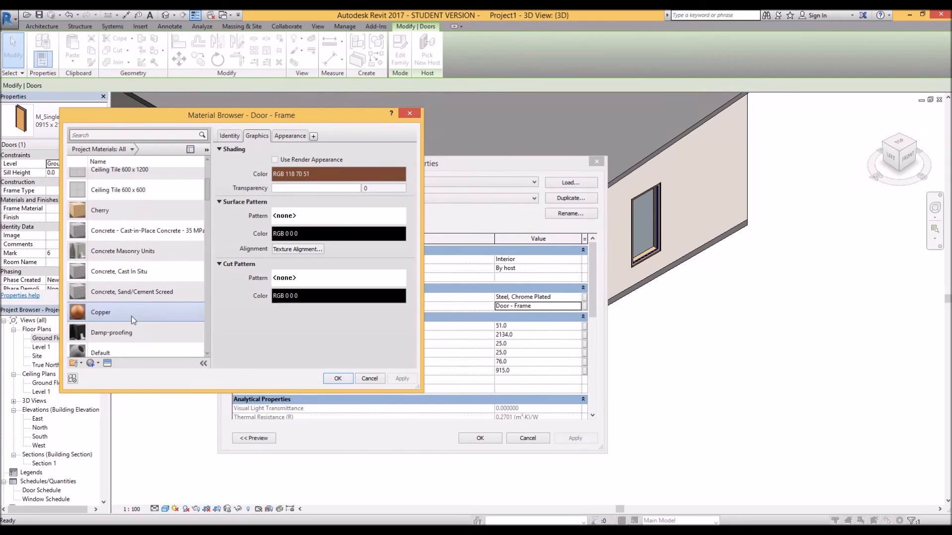
{"action": "left_click", "coordinate": [100, 312]}
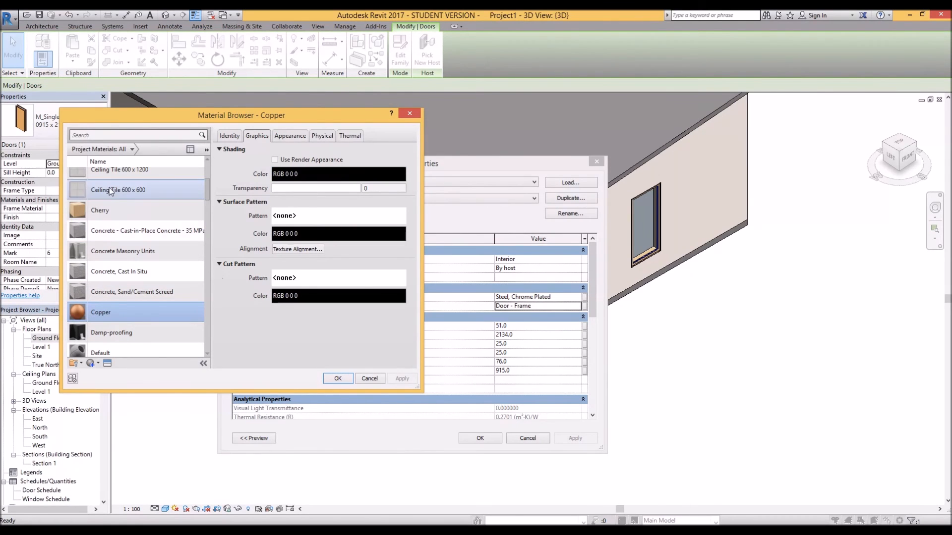
{"action": "left_click", "coordinate": [99, 211]}
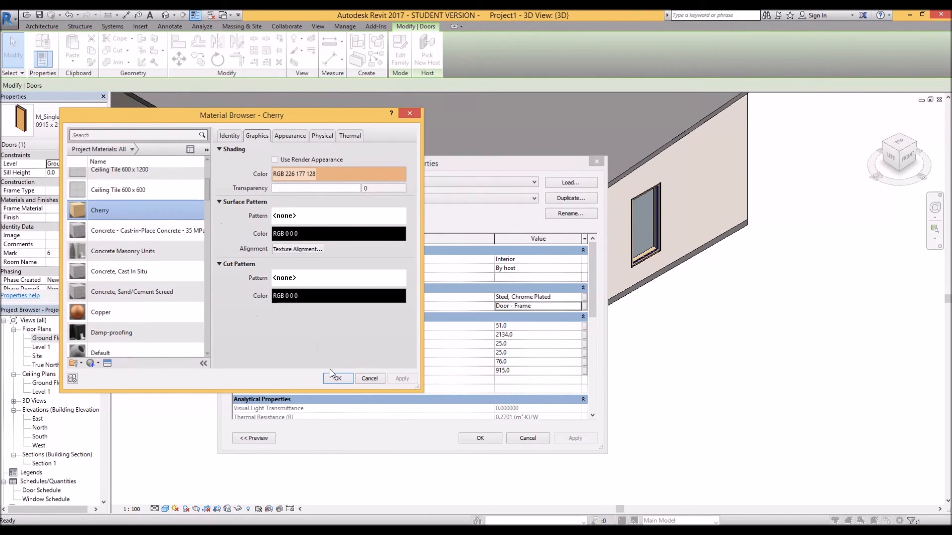
{"action": "left_click", "coordinate": [337, 377]}
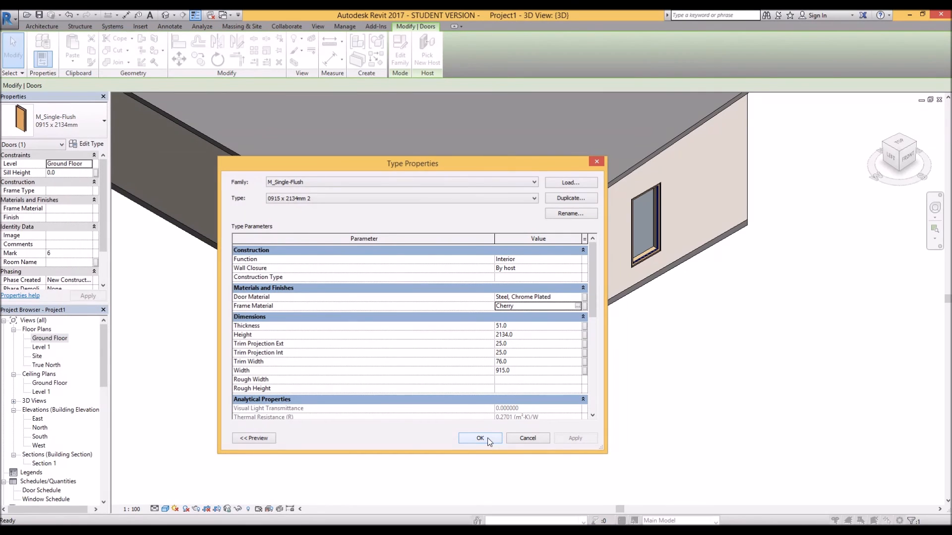
{"action": "left_click", "coordinate": [478, 437]}
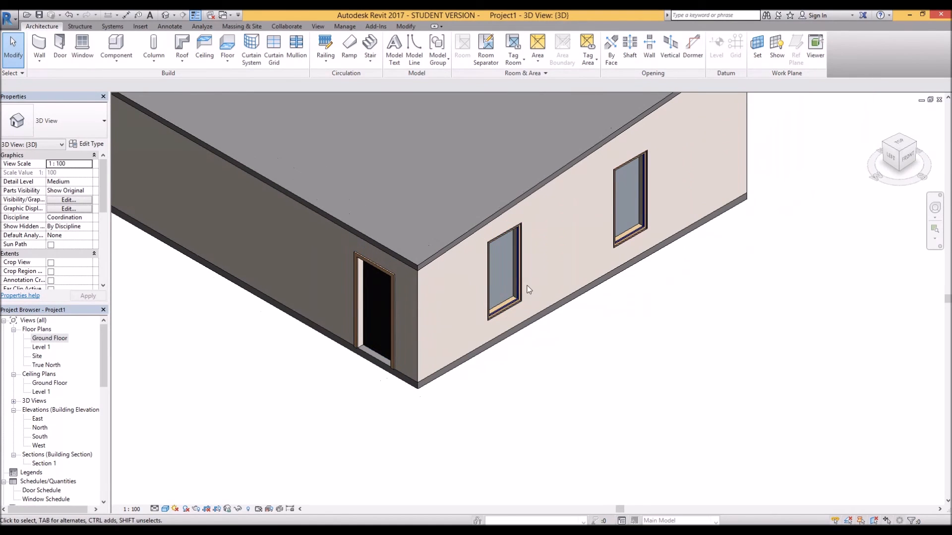
{"action": "left_click", "coordinate": [503, 270]}
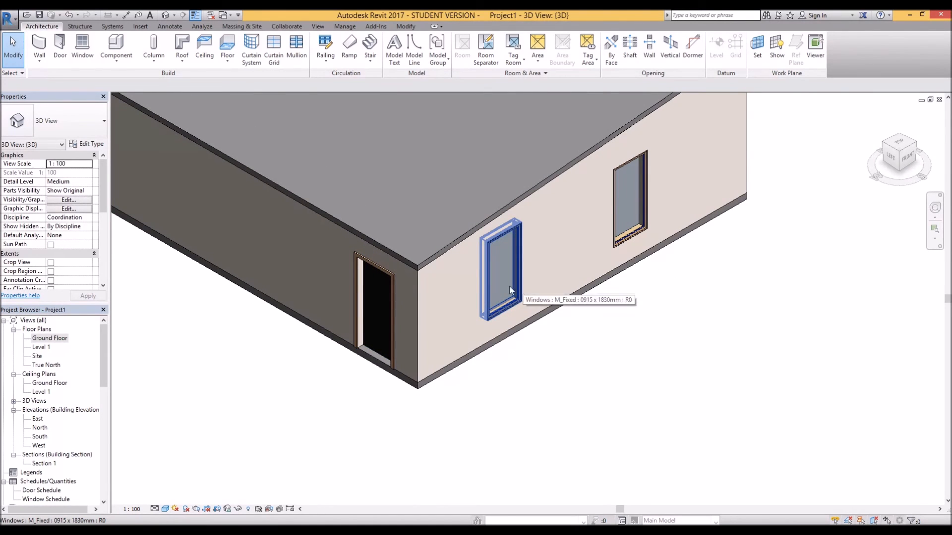